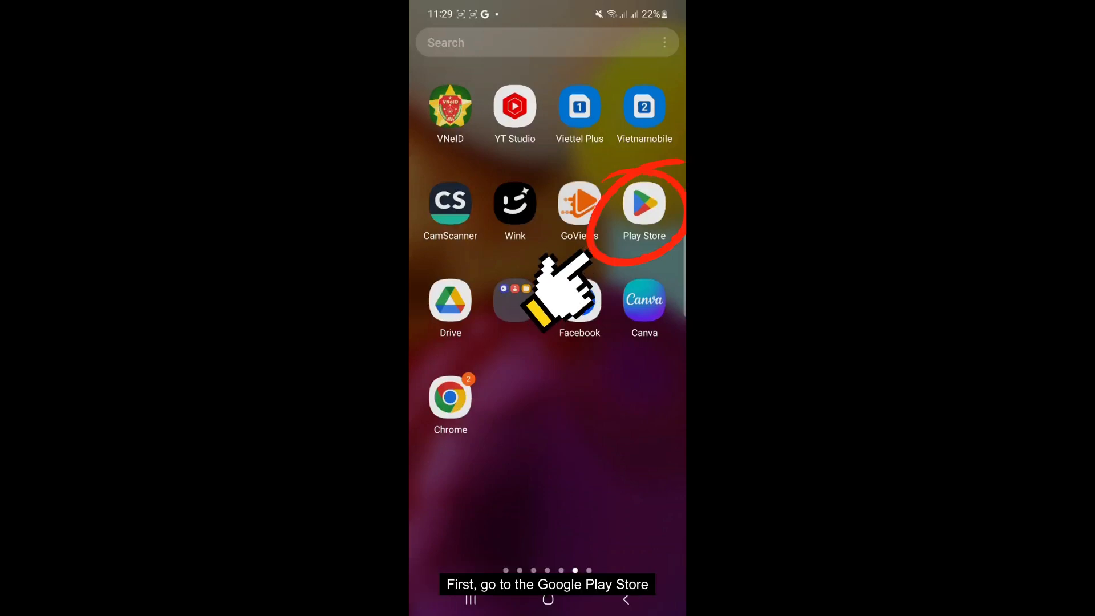
- Find 'gostream pro' in the Play Store and launch the installed GoStream Pro app
left_click(643, 204)
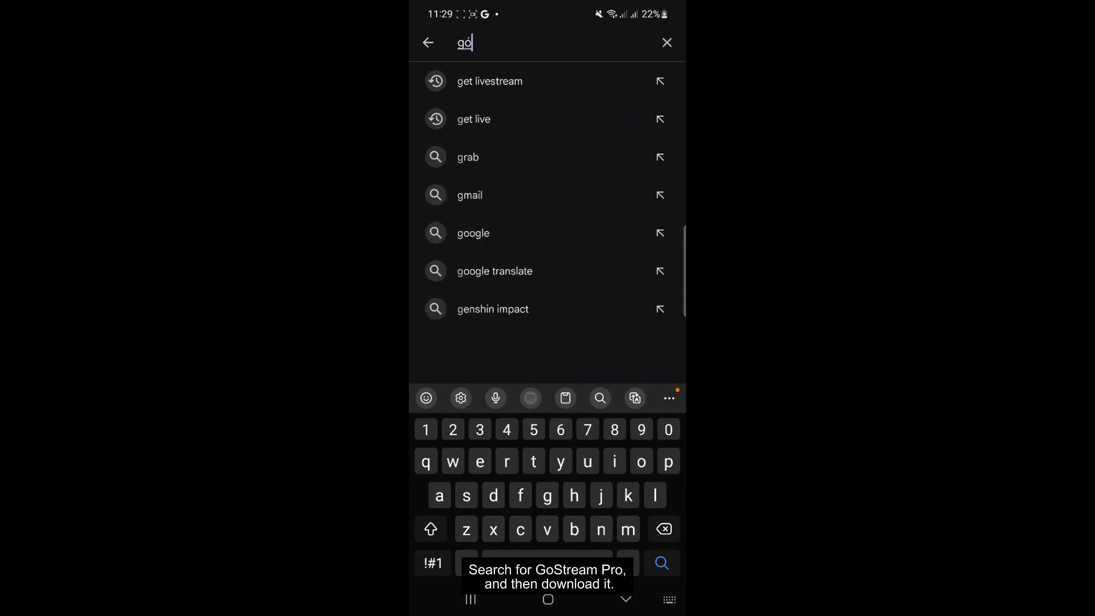
type("gostream pro")
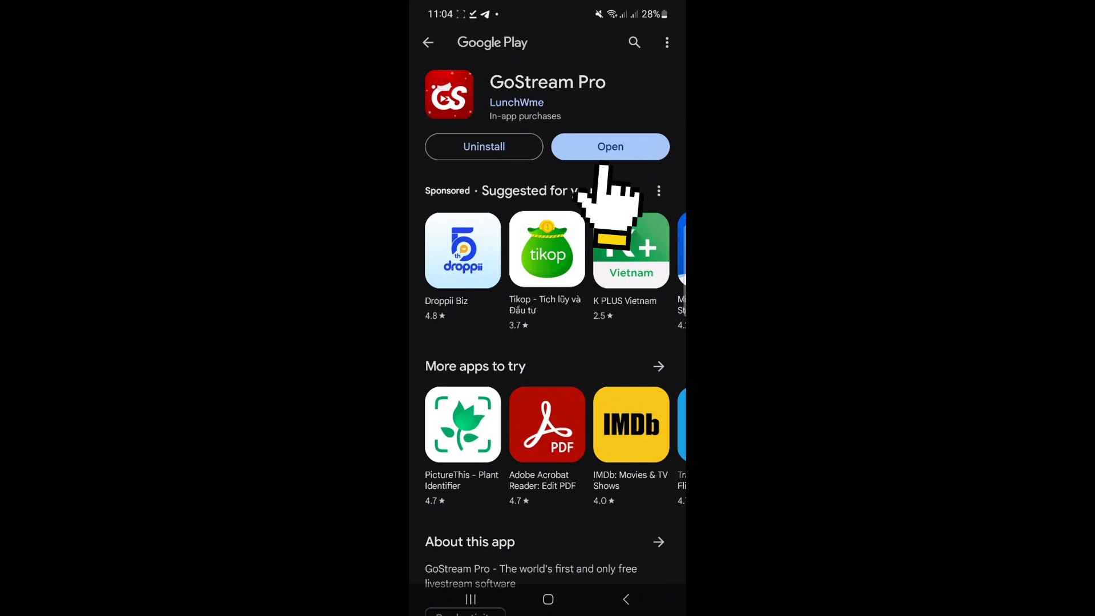
left_click(610, 146)
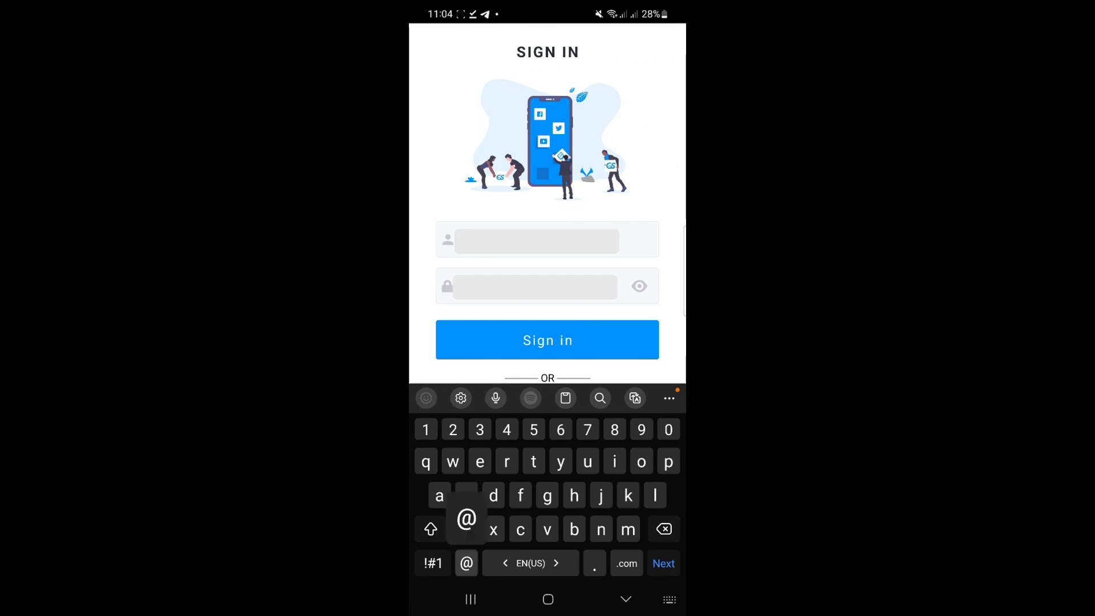
- Sign in and add the copied YouTube video link to an automatic livestream's video list
left_click(548, 340)
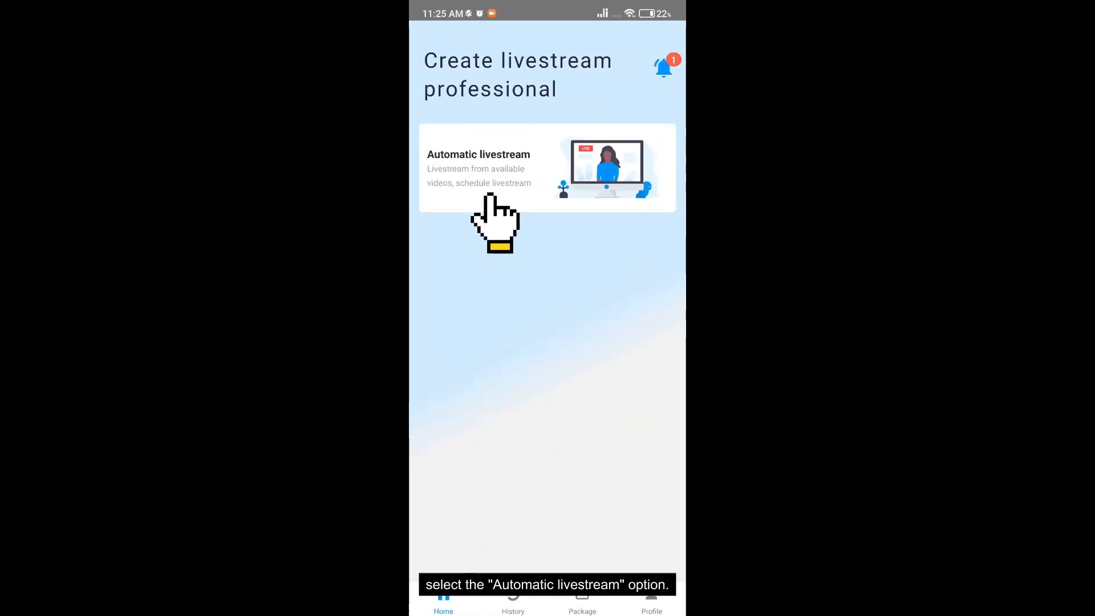
left_click(548, 168)
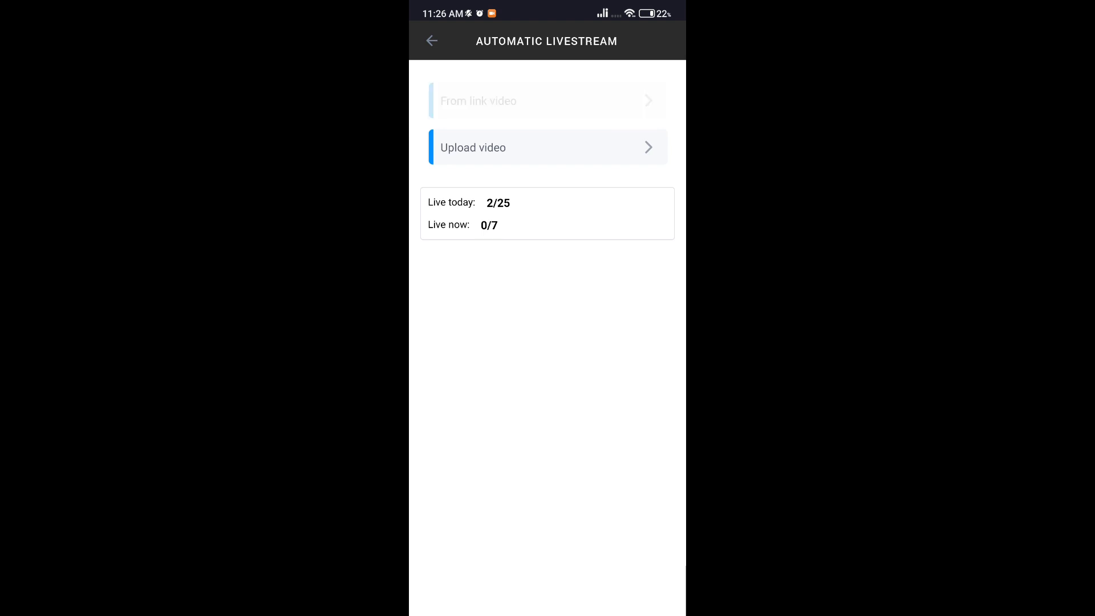
left_click(547, 100)
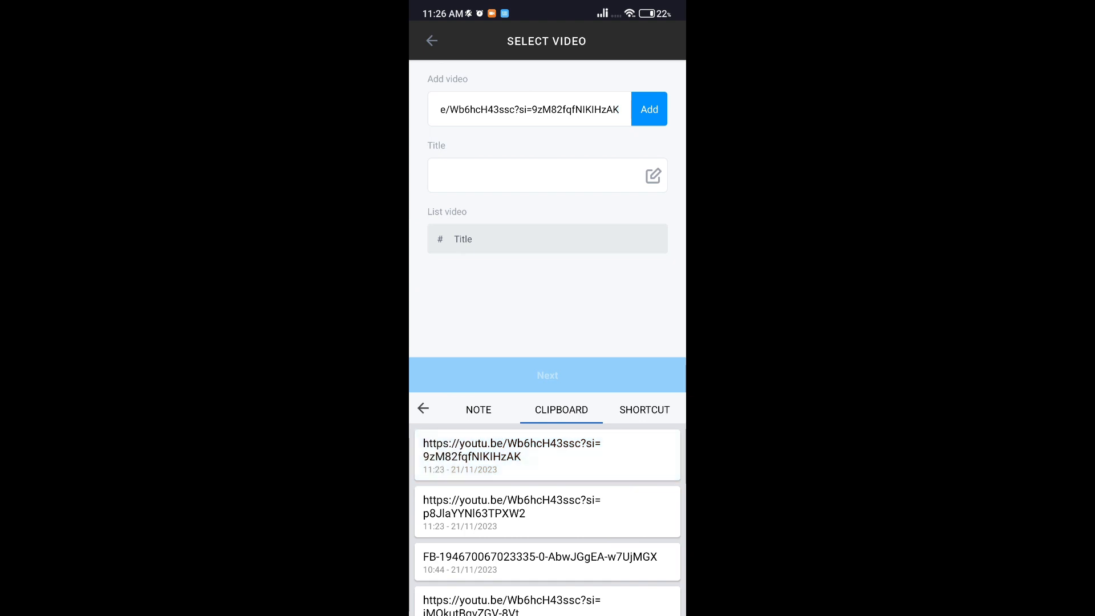
left_click(648, 109)
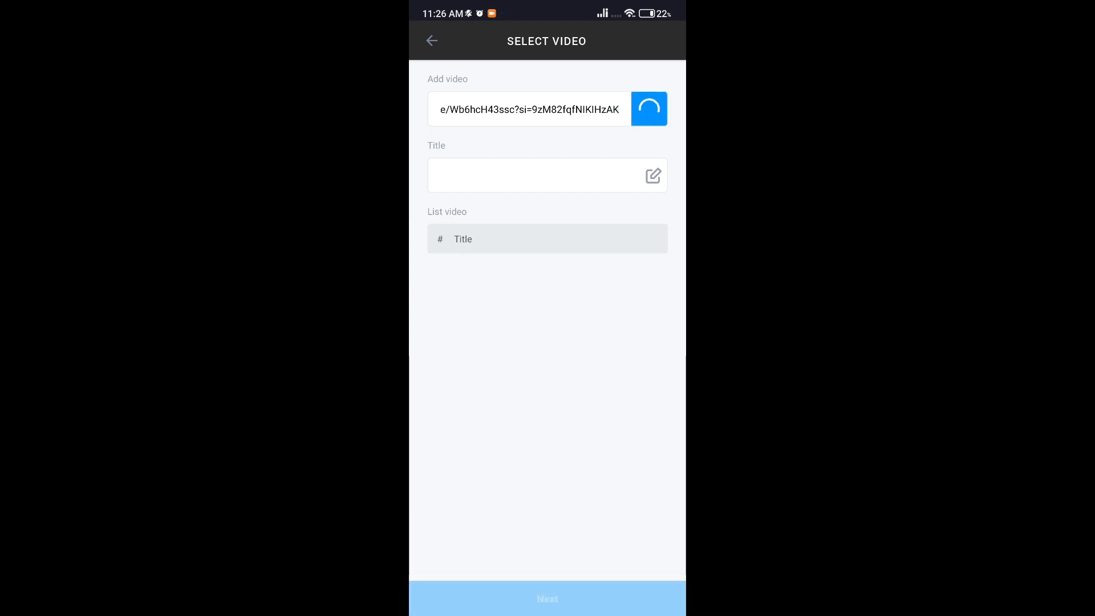
left_click(648, 109)
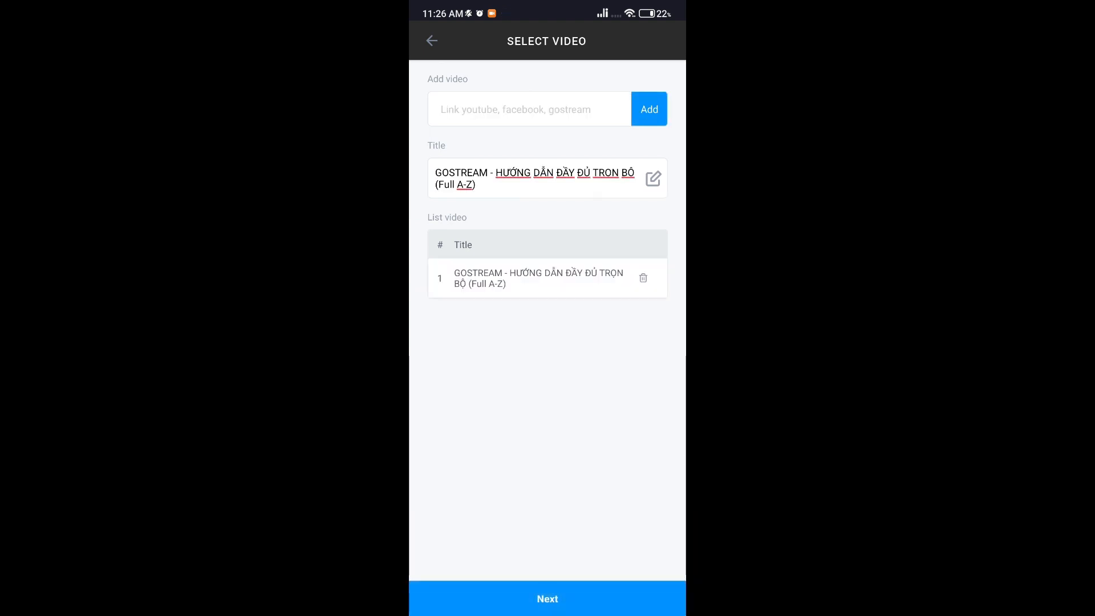
- Configure the livestream with no loop and the Auto streaming server
left_click(547, 598)
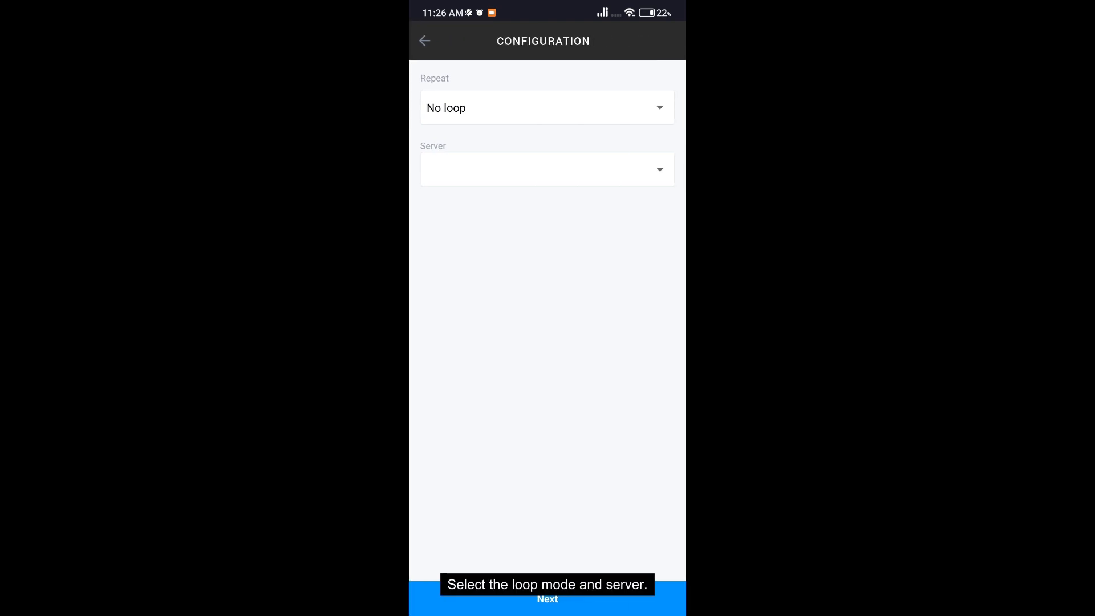
left_click(547, 169)
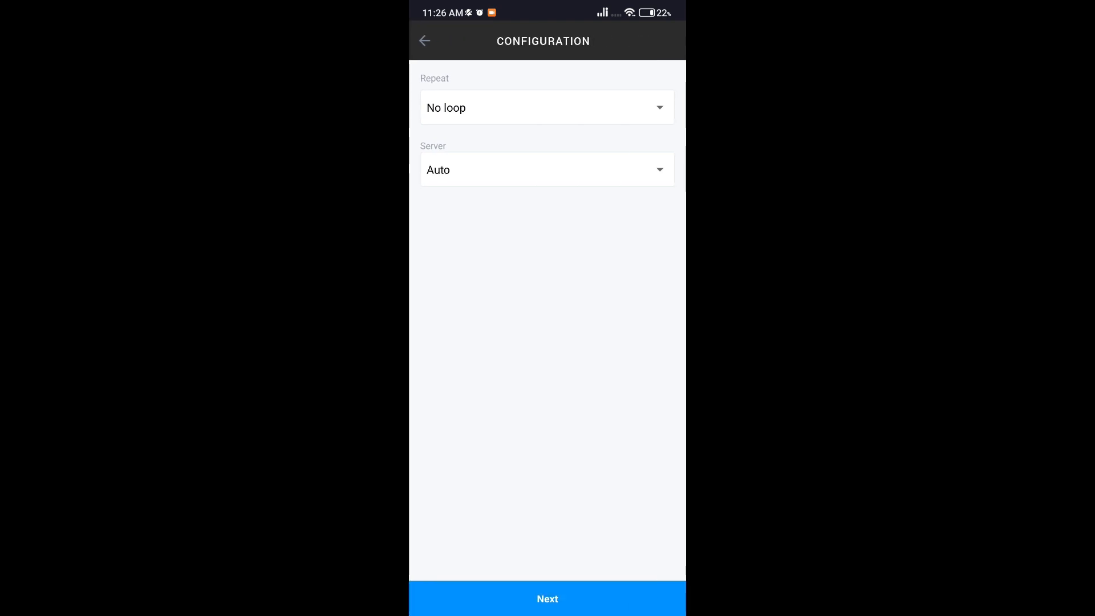
left_click(547, 598)
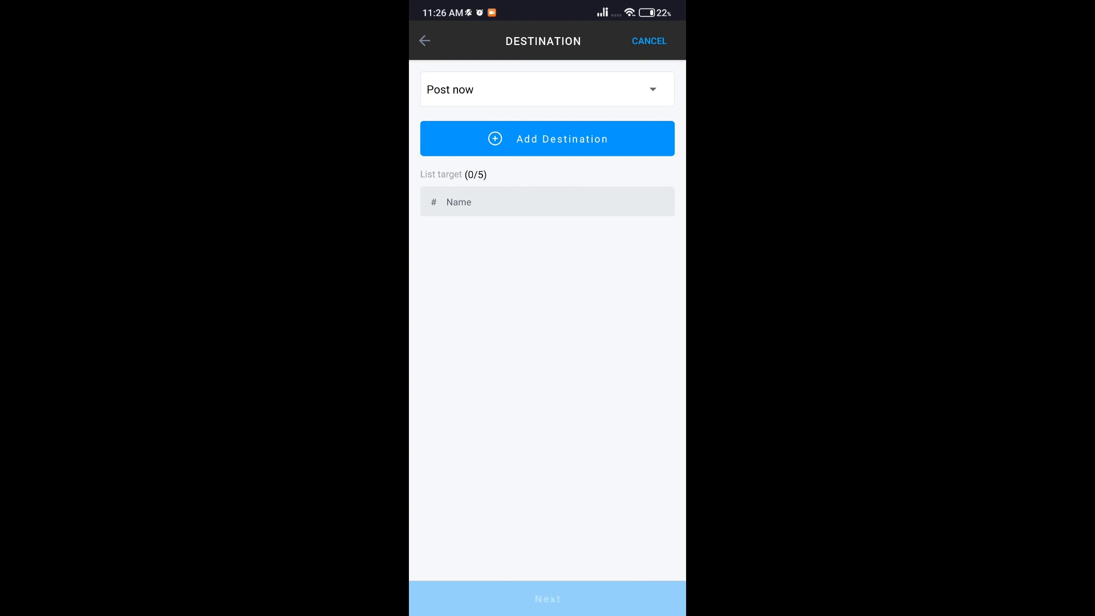
- Add a Custom RTMP destination with Facebook as the platform
left_click(547, 138)
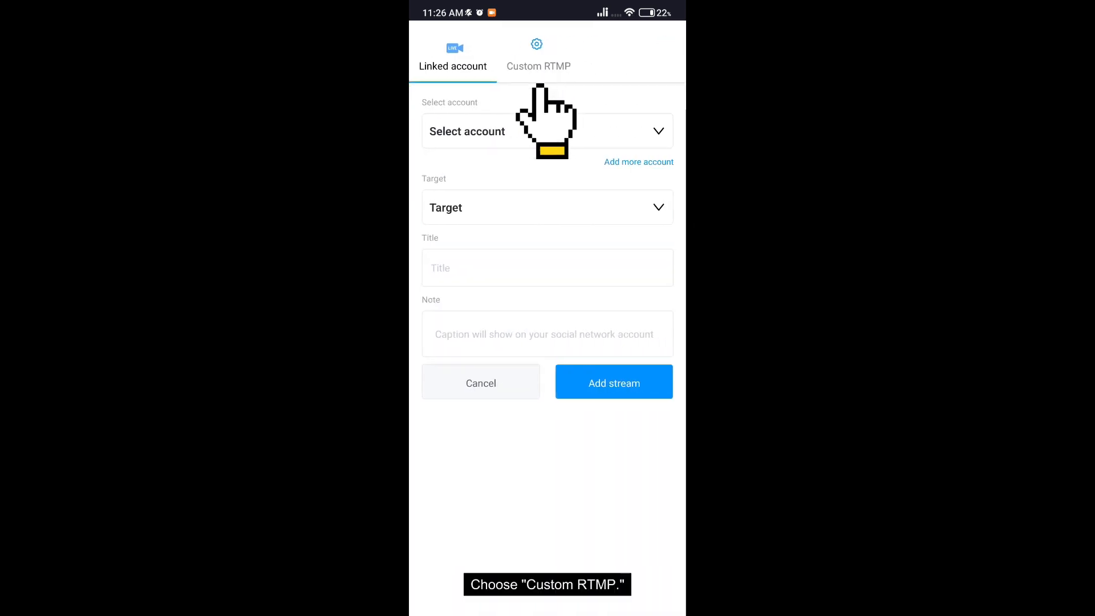
left_click(539, 56)
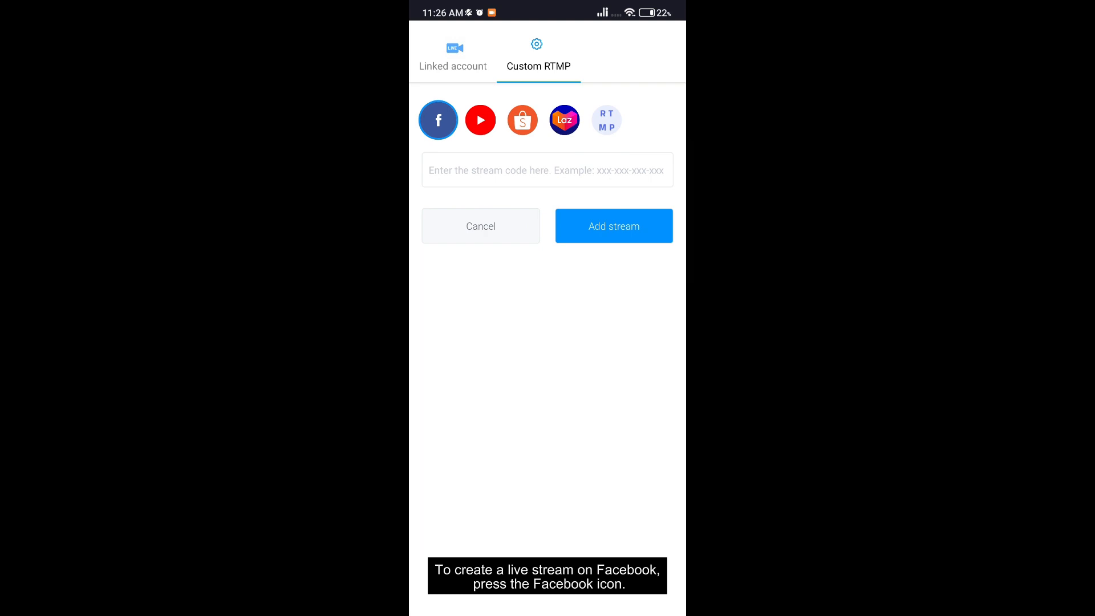
left_click(564, 119)
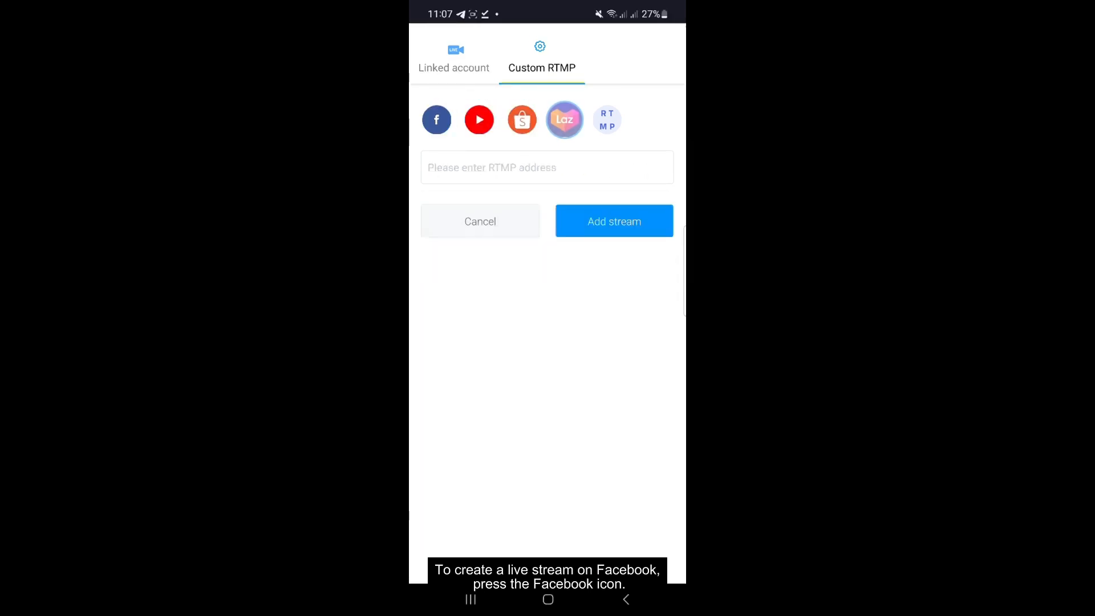
left_click(436, 119)
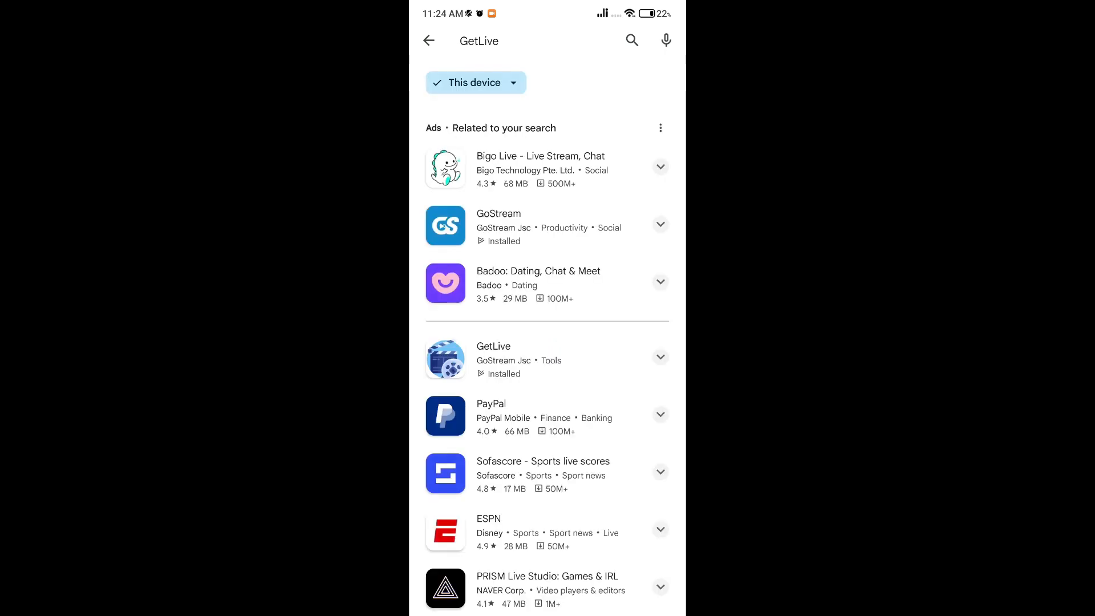
- Locate GetLive in the Play Store results and launch the app
scroll("down", 3)
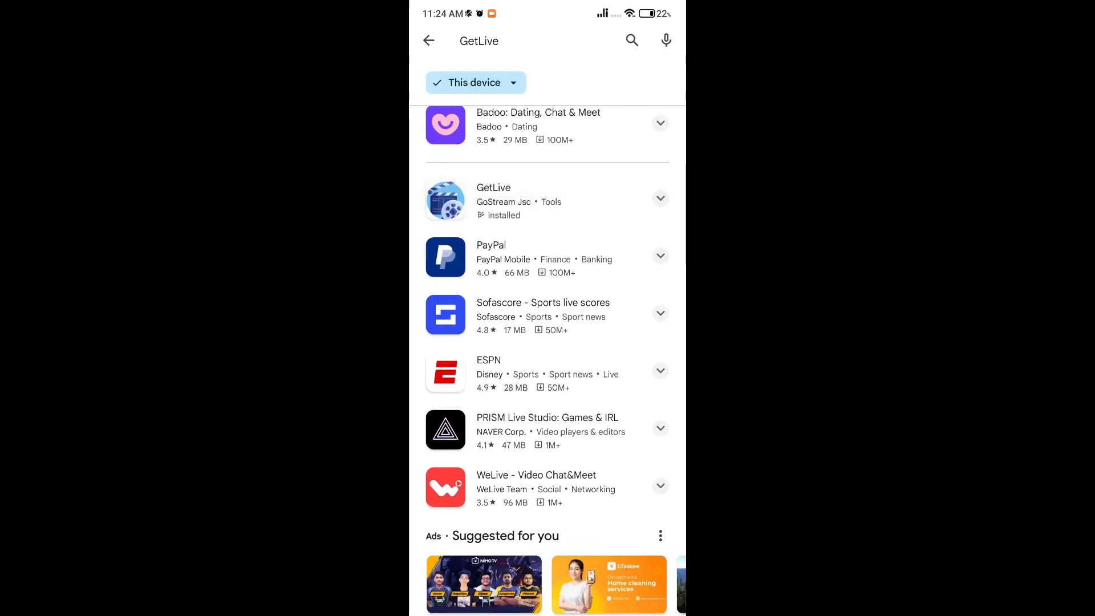
left_click(493, 187)
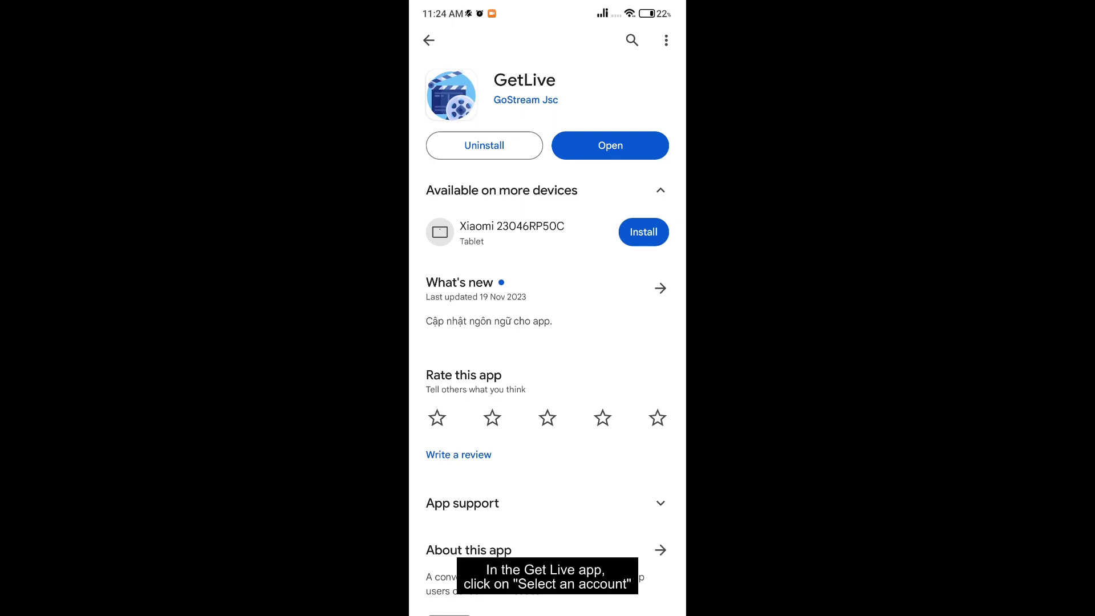
left_click(610, 145)
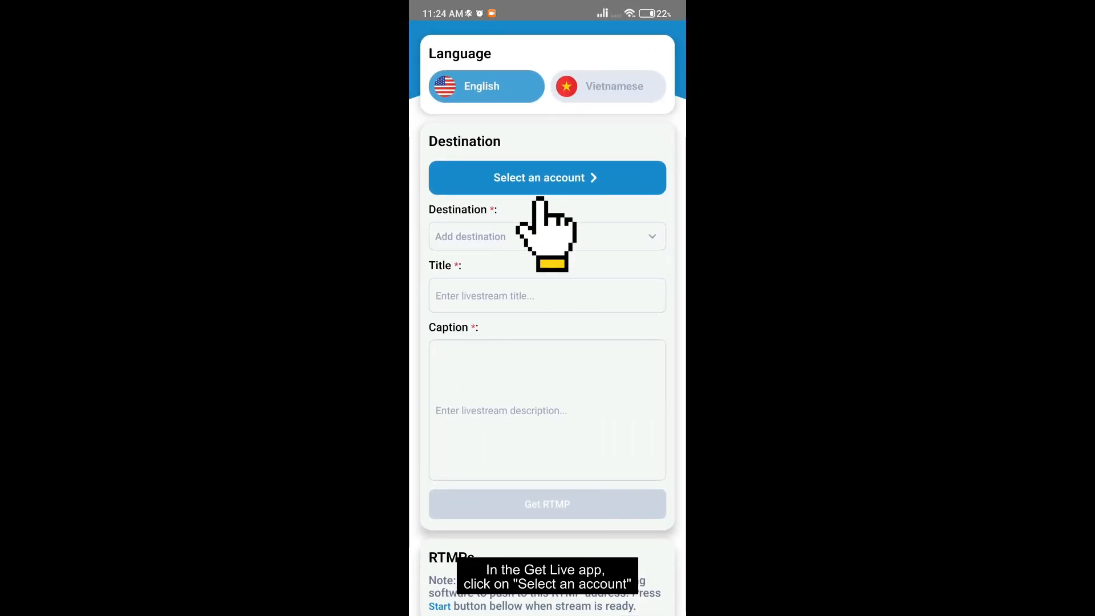
- Add and log in to a Facebook account as GetLive's destination account
left_click(547, 177)
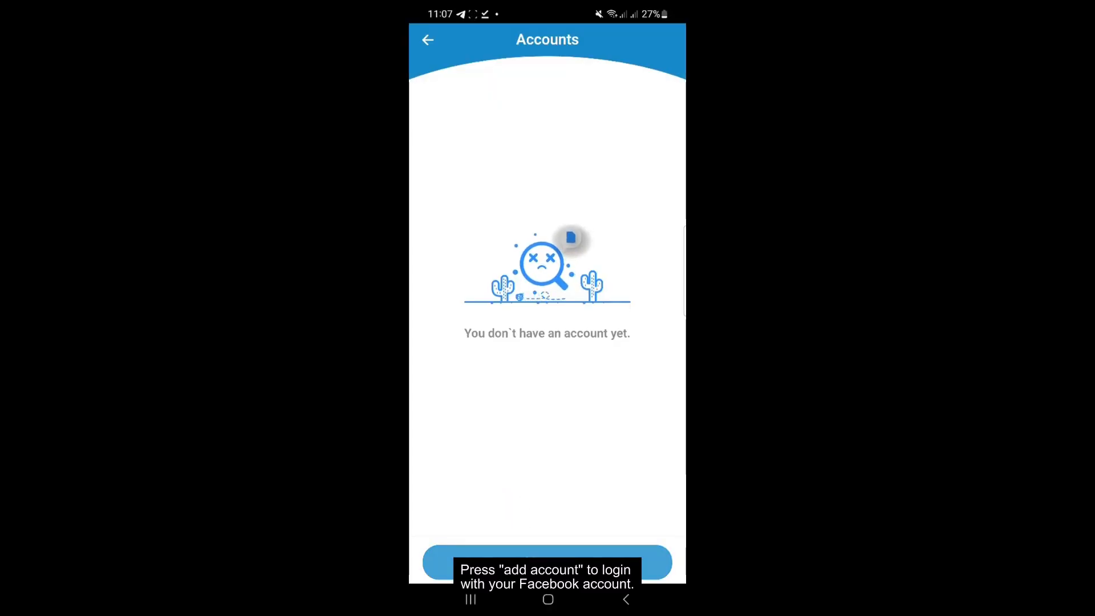
left_click(547, 562)
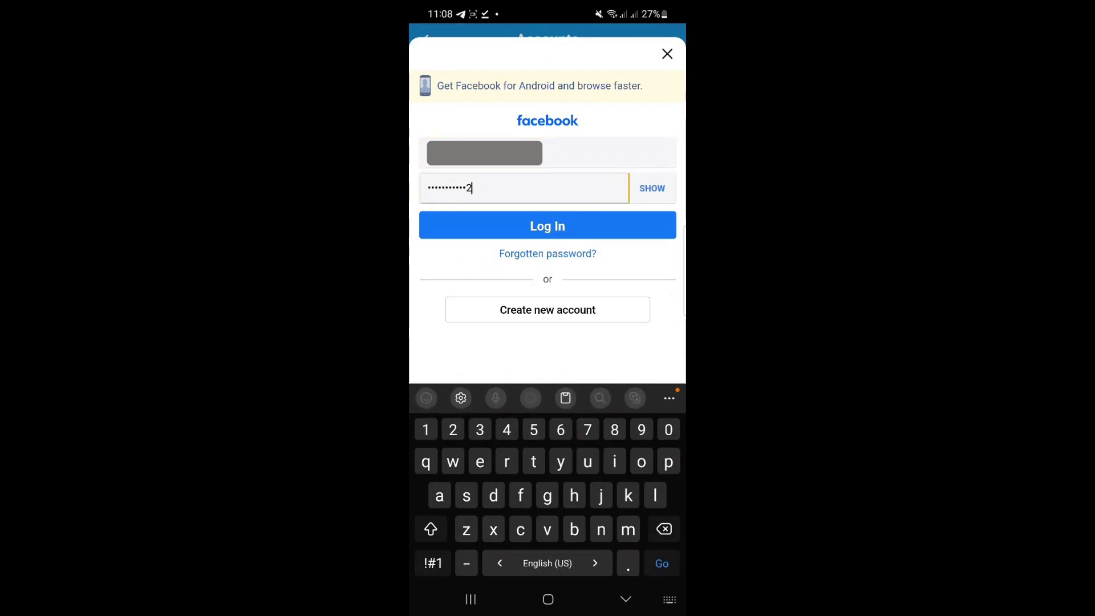
left_click(547, 225)
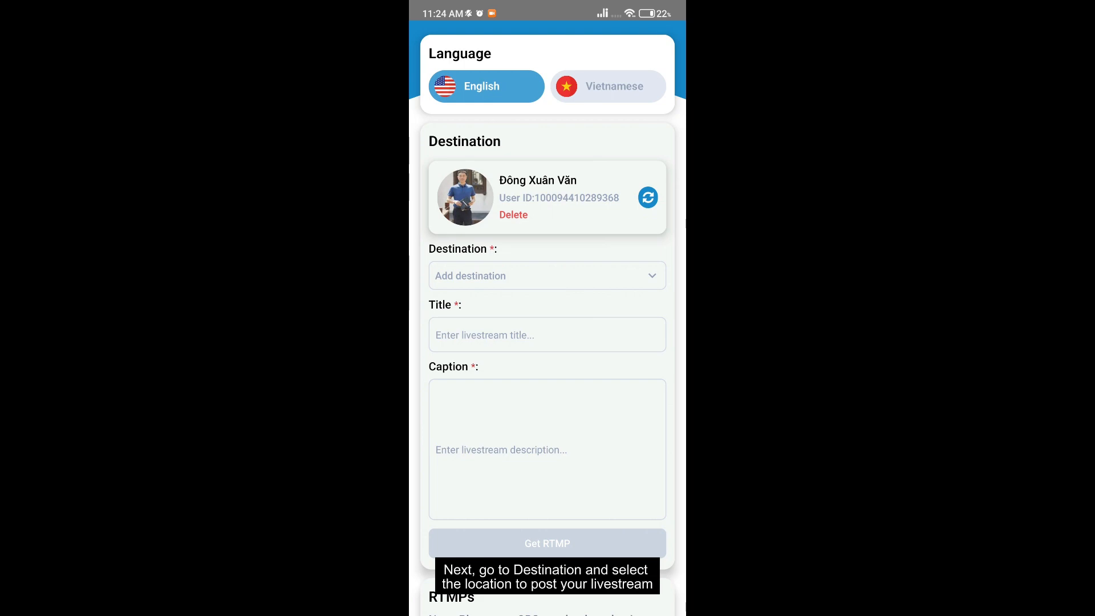
- Choose the personal Facebook profile as destination and enter the title 'Live'
left_click(547, 275)
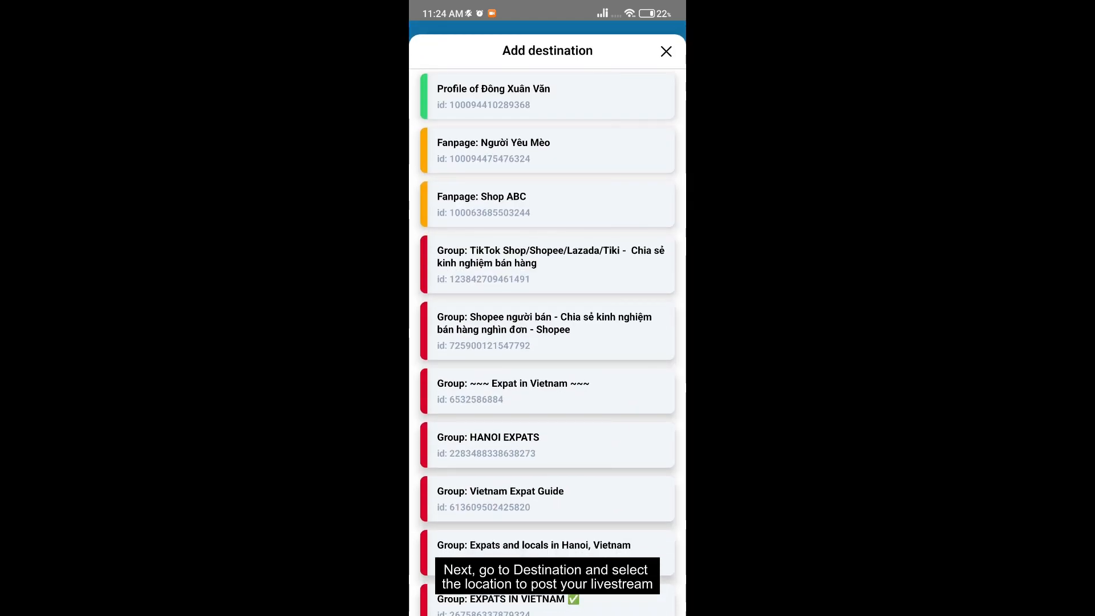
left_click(548, 96)
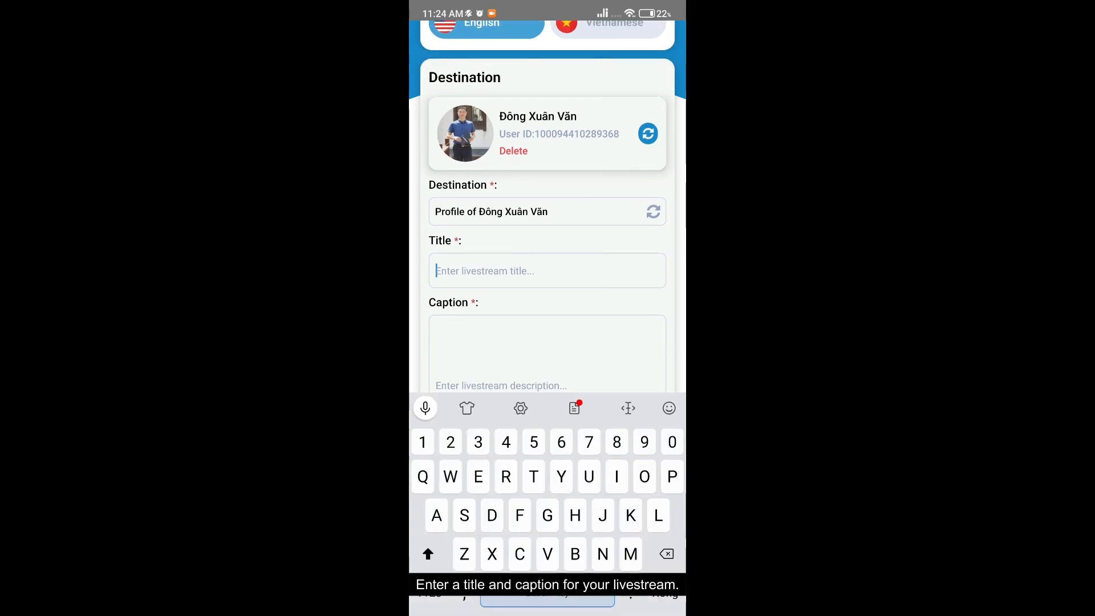
type("Live stream")
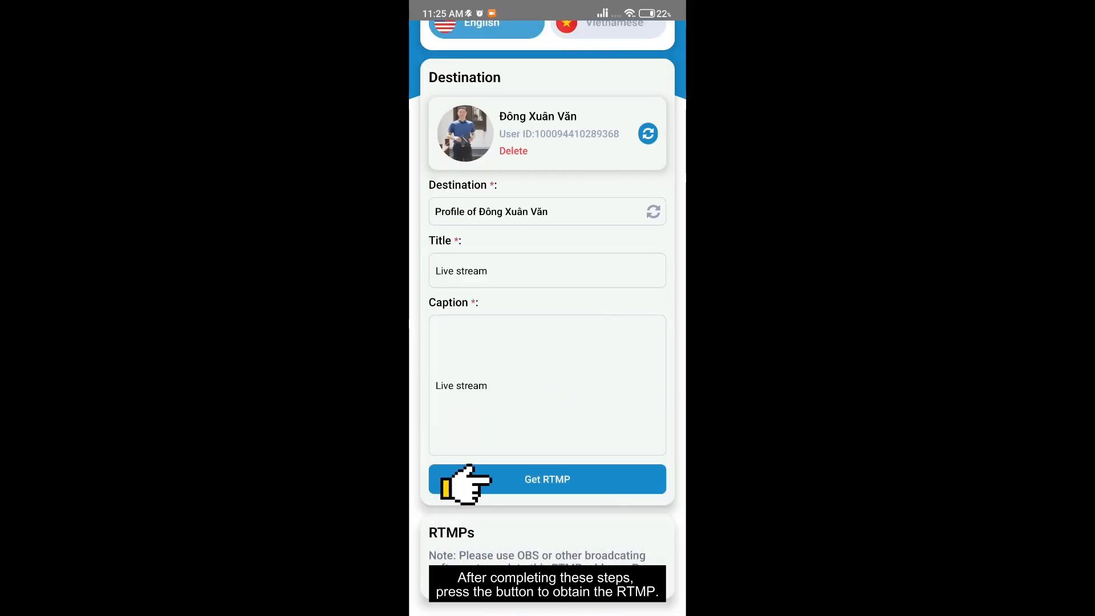
- Generate the RTMP address, copy the stream key, and return to GoStream Pro
left_click(547, 479)
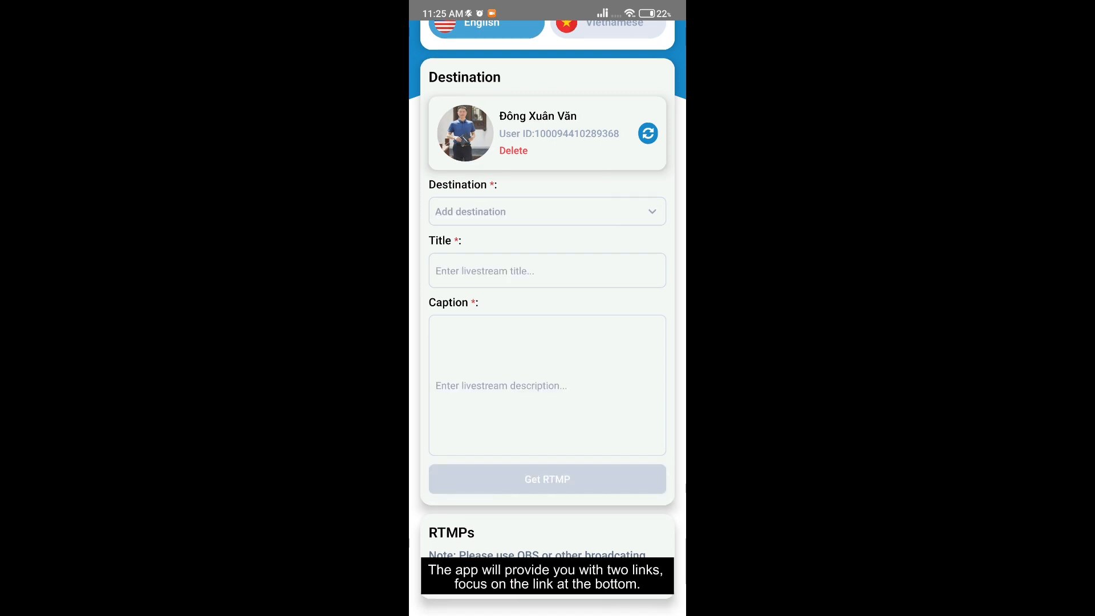
scroll("down", 3)
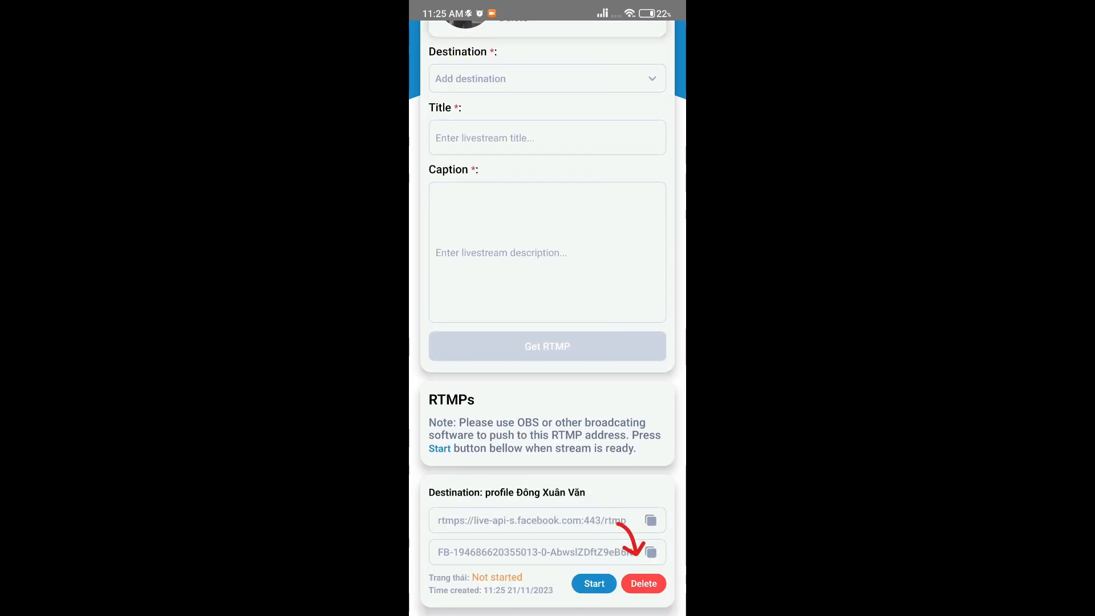
left_click(650, 551)
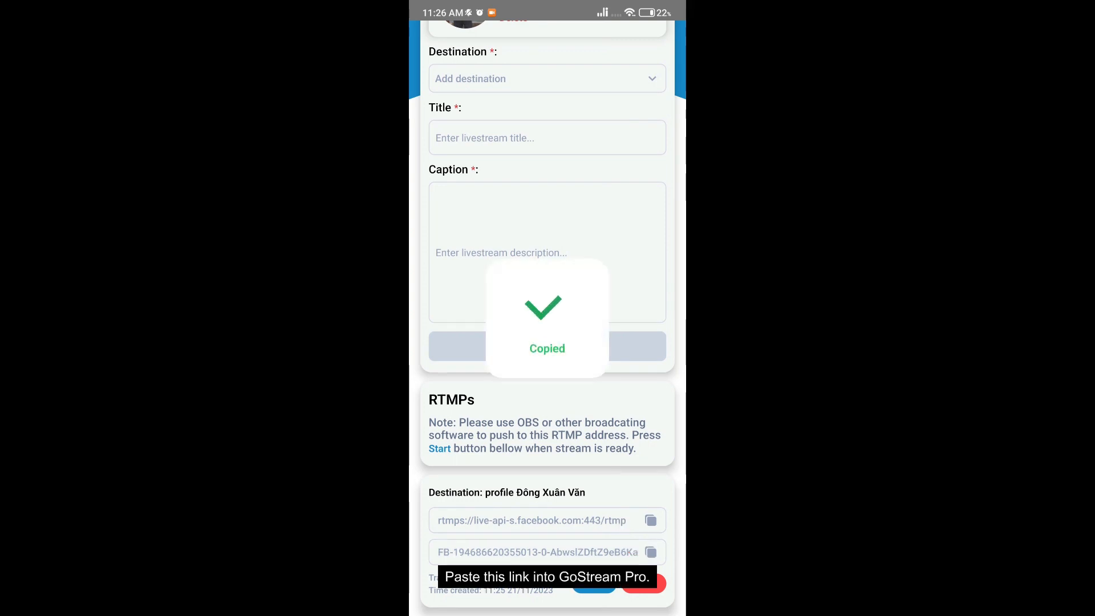
left_click(547, 79)
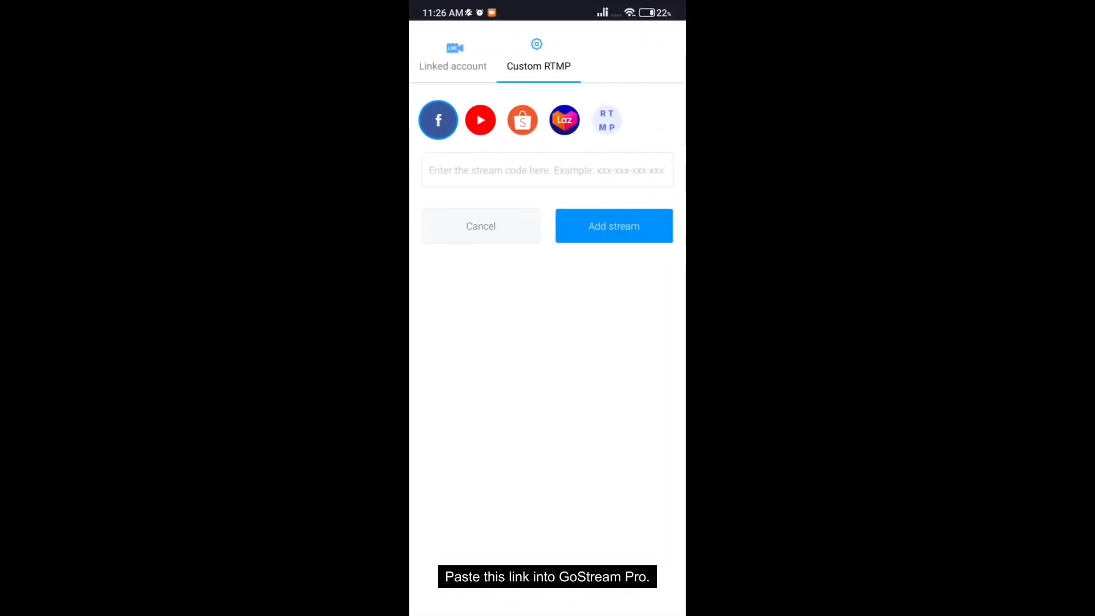
- Paste the stream key as a Facebook RTMP destination and start streaming
left_click(547, 170)
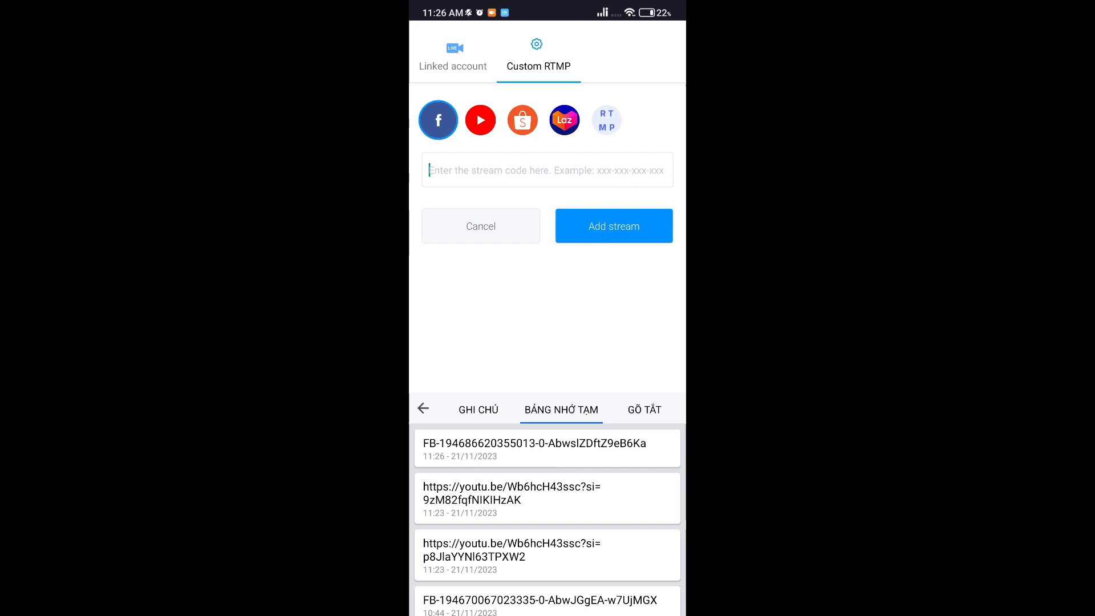
left_click(614, 226)
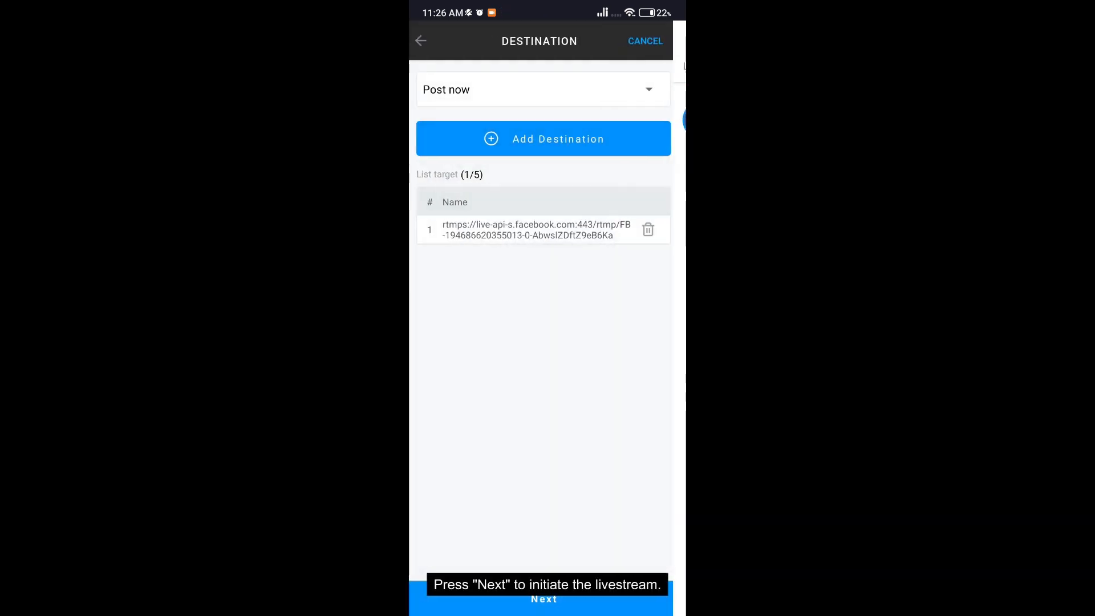
left_click(544, 598)
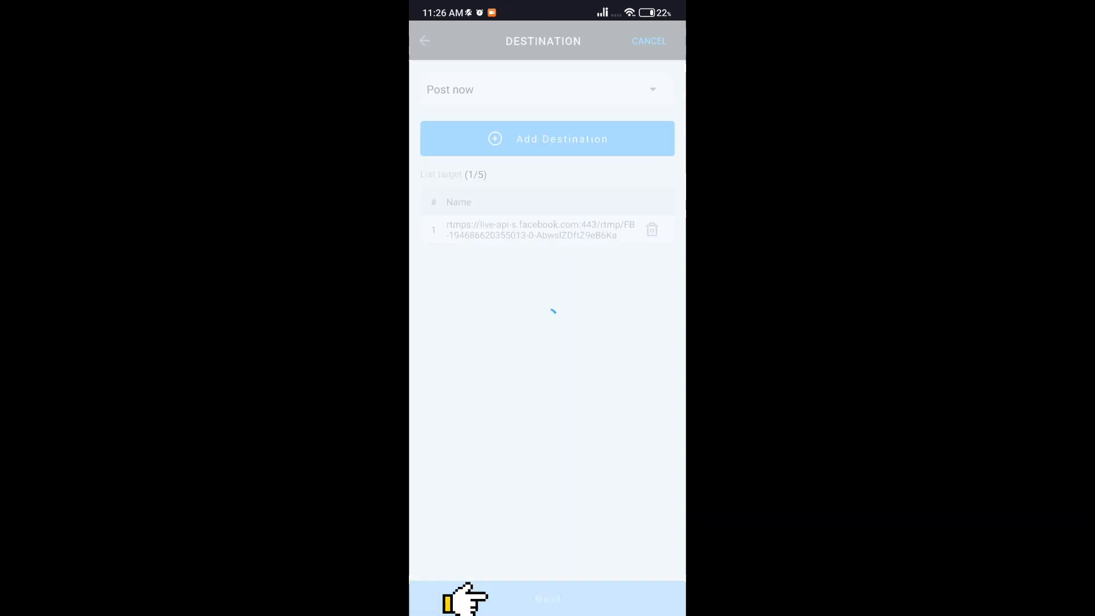
left_click(548, 598)
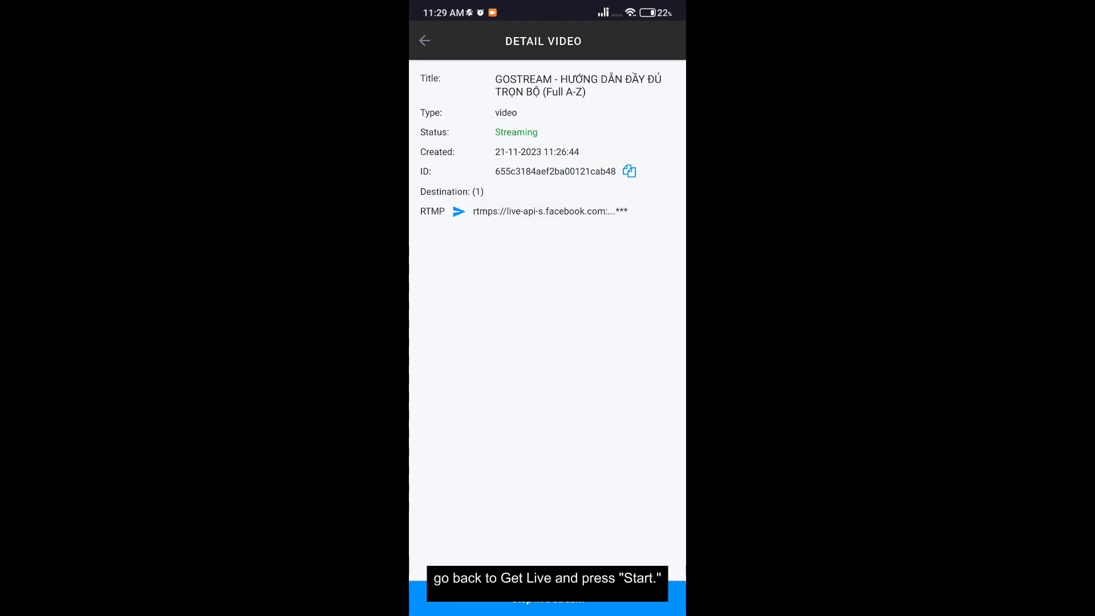
- Return to GetLive and start the Facebook profile livestream
left_click(424, 40)
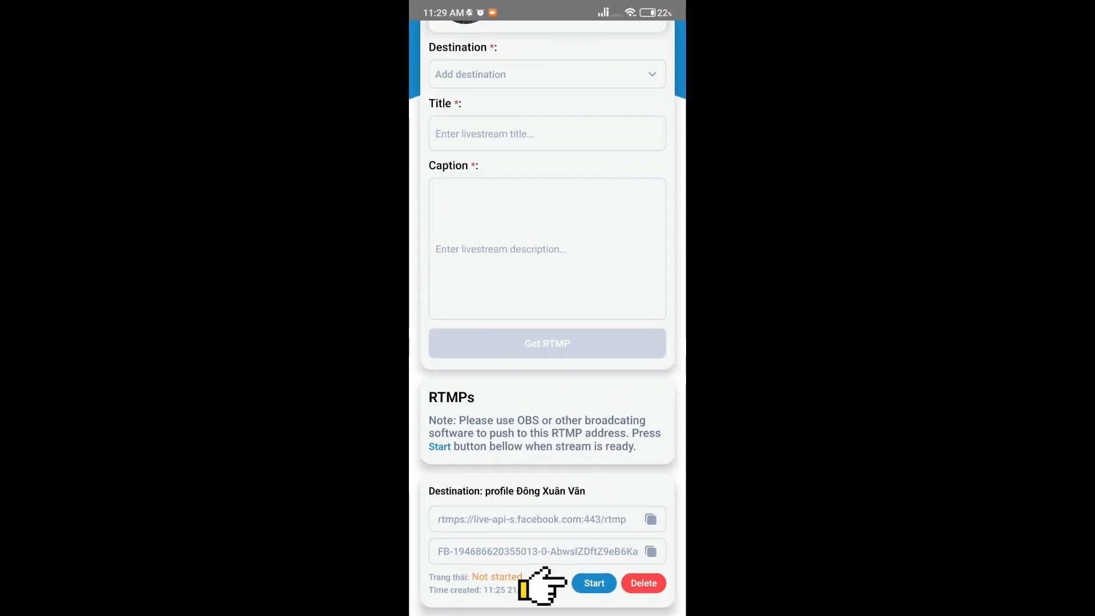
left_click(594, 583)
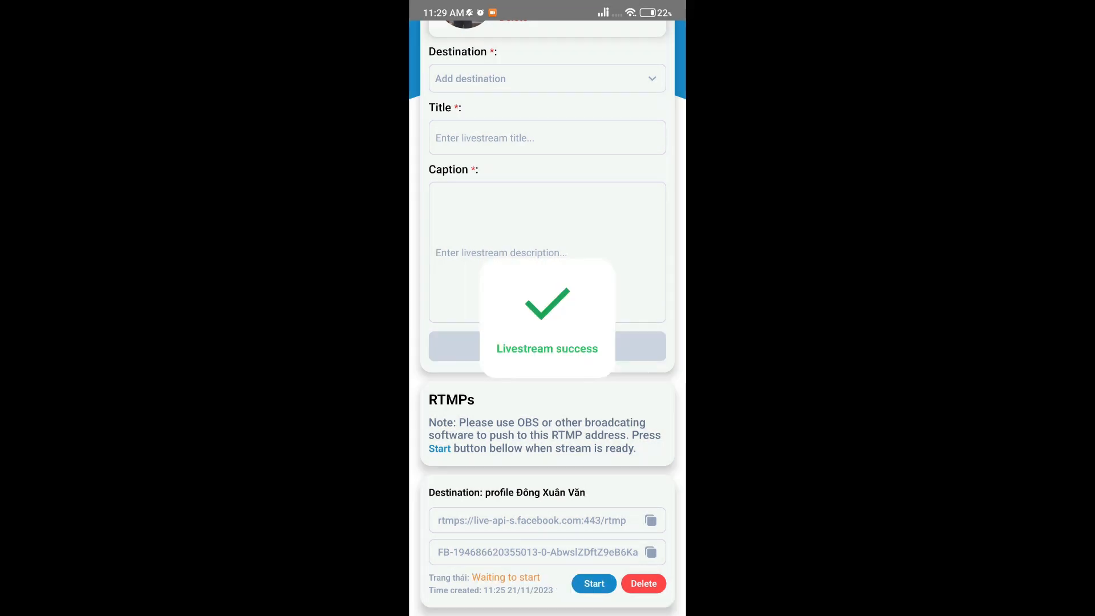